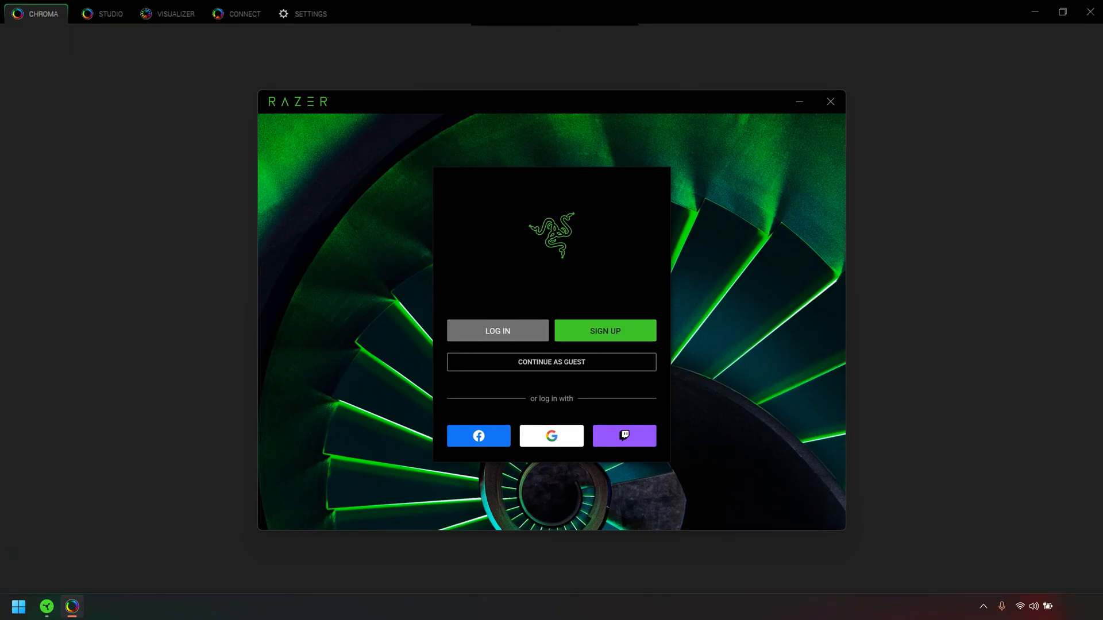
pyautogui.moveTo(674, 413)
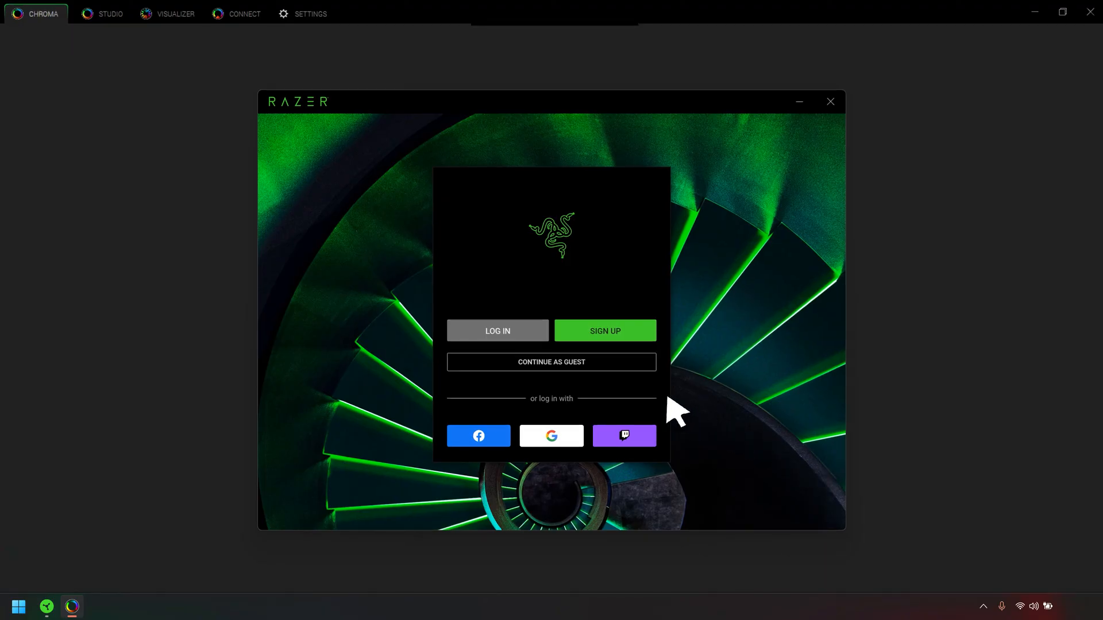
pyautogui.moveTo(521, 341)
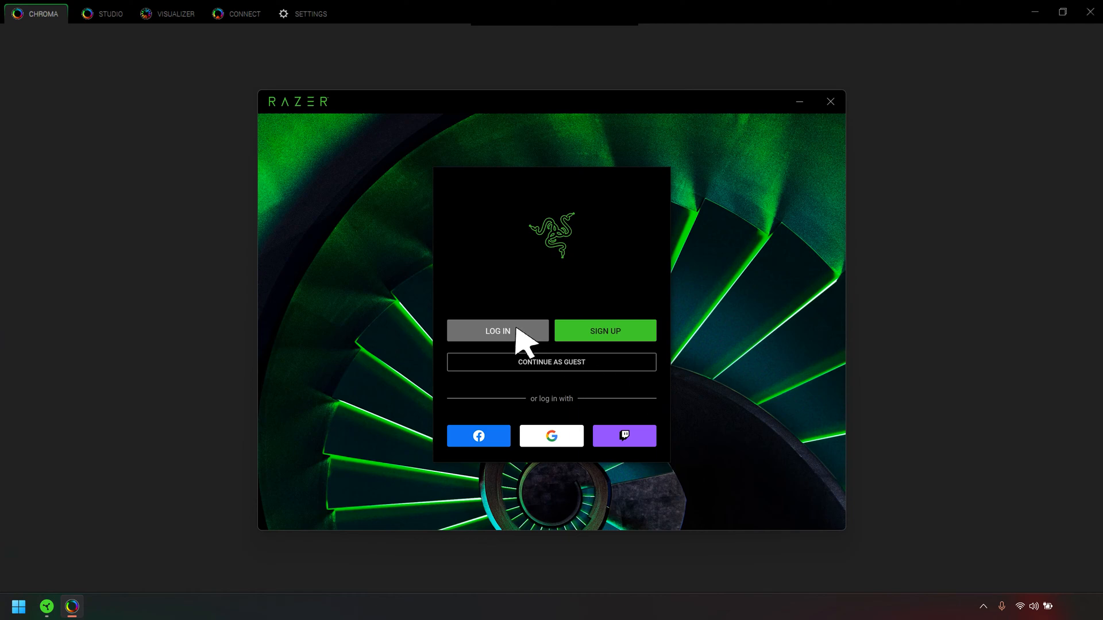
# Dismiss the Razer sign-in prompt so the Chroma Studio editor shows its Breathing layer.
pyautogui.click(552, 363)
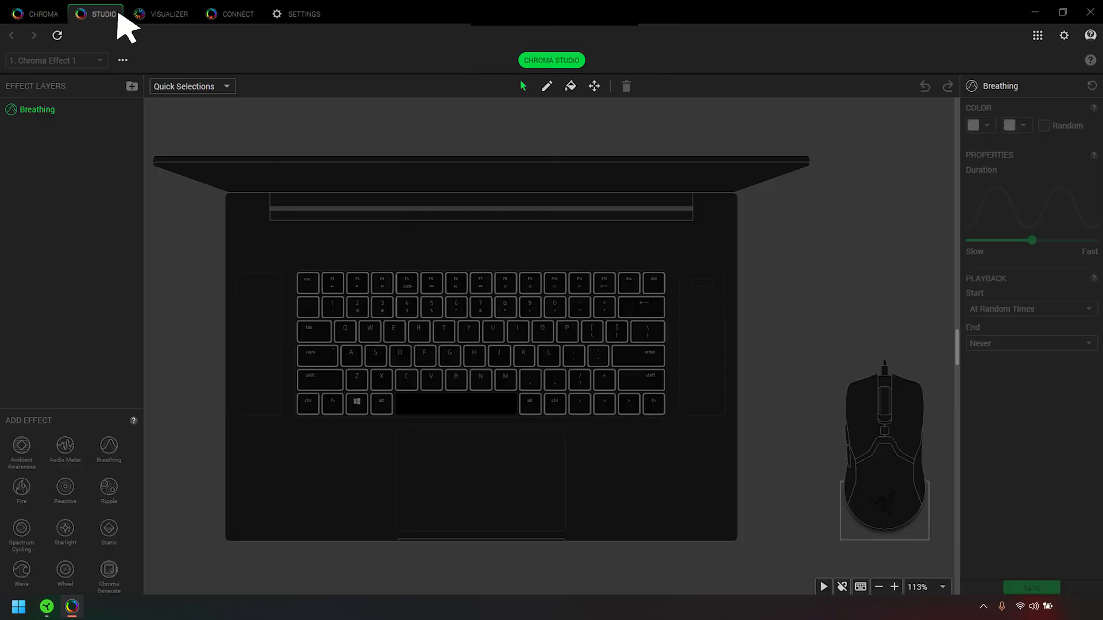
pyautogui.moveTo(146, 510)
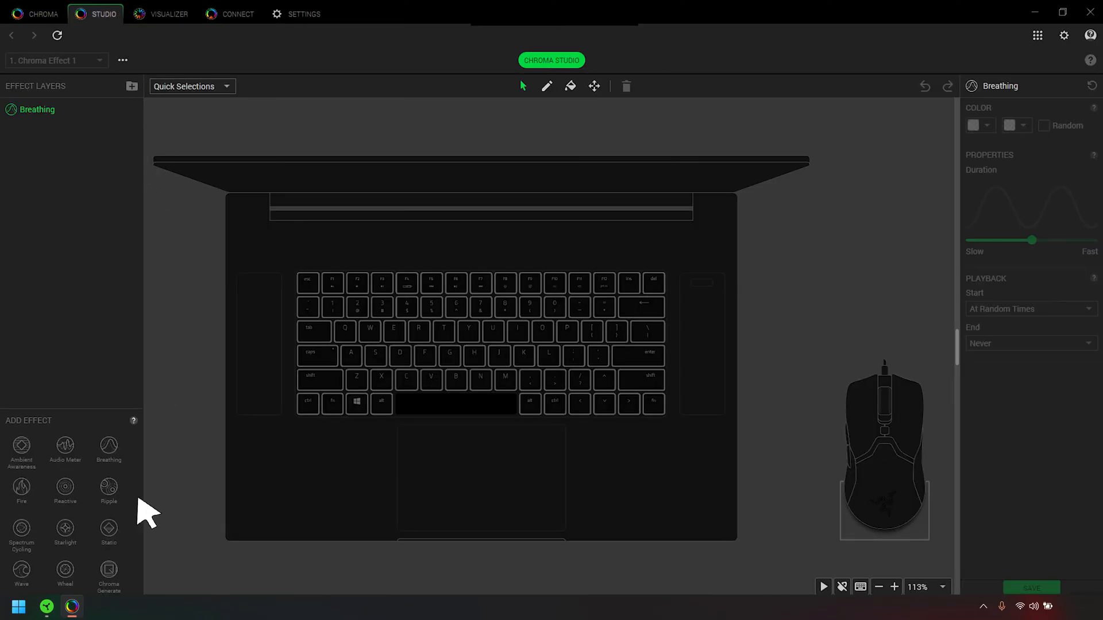
pyautogui.moveTo(68, 451)
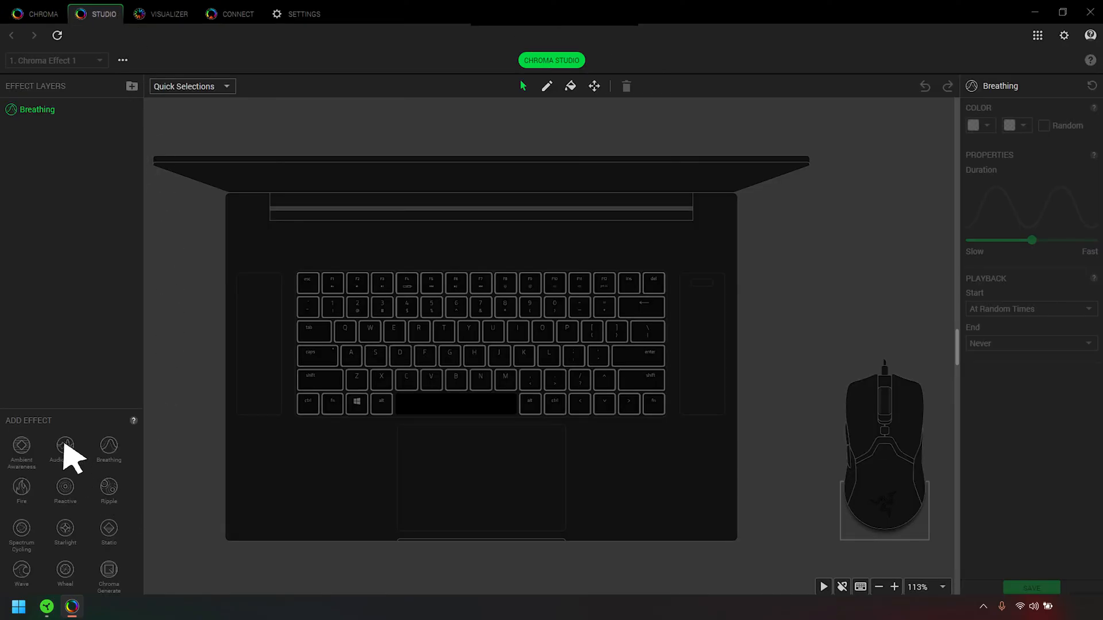
# Add an Audio Meter effect layer above the existing Breathing layer.
pyautogui.click(65, 451)
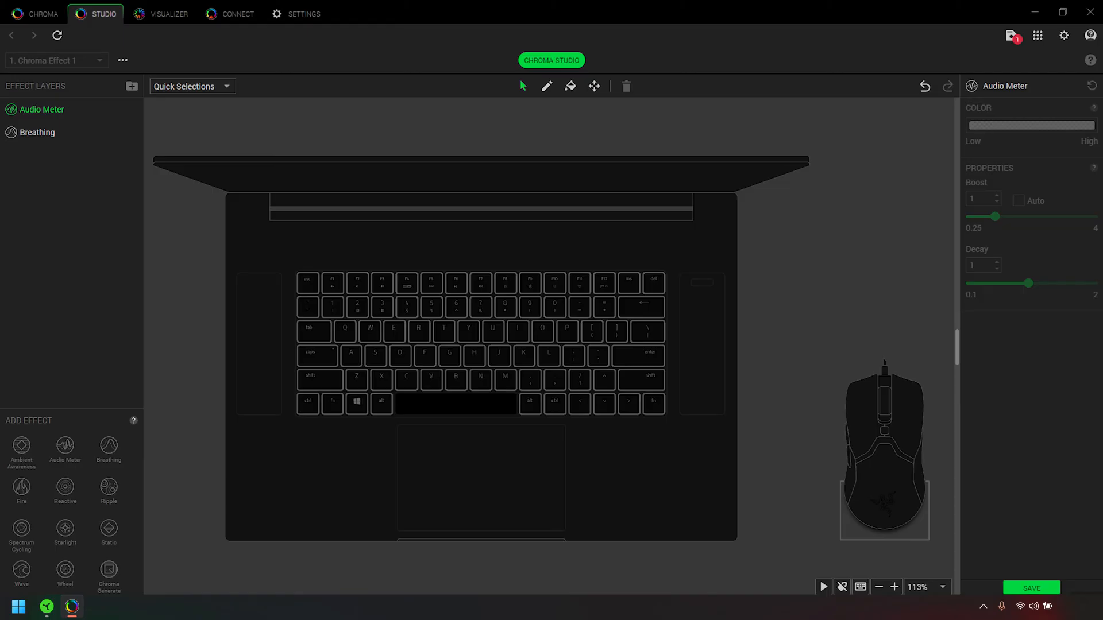
# Move the Breathing layer above Audio Meter and rename it 'Breathing 2'.
pyautogui.moveTo(38, 109); pyautogui.dragTo(39, 133)
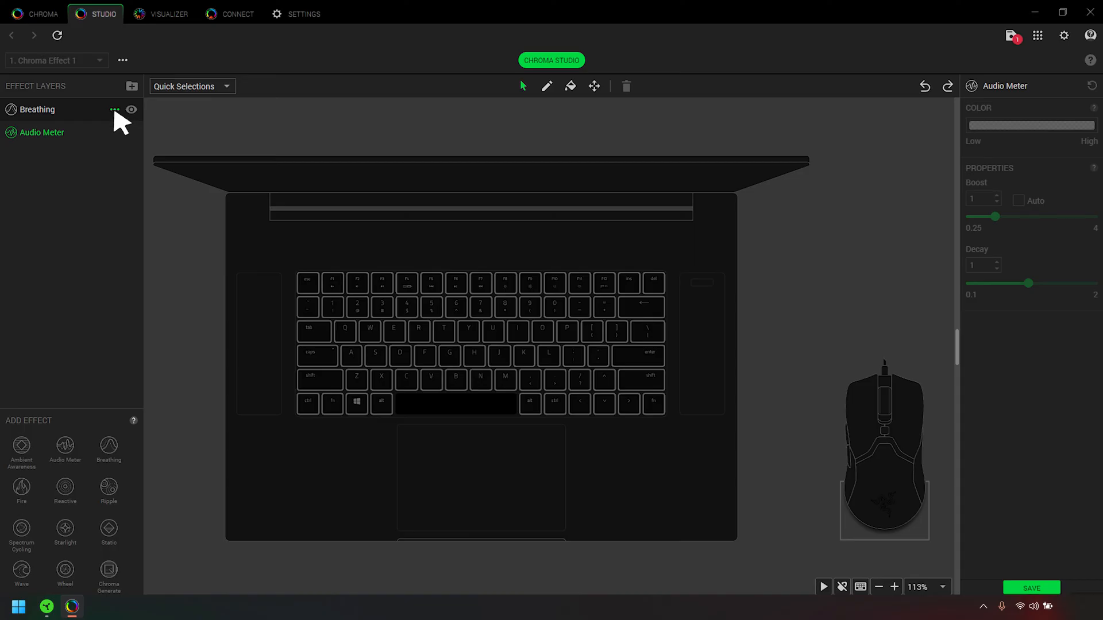
pyautogui.click(115, 110)
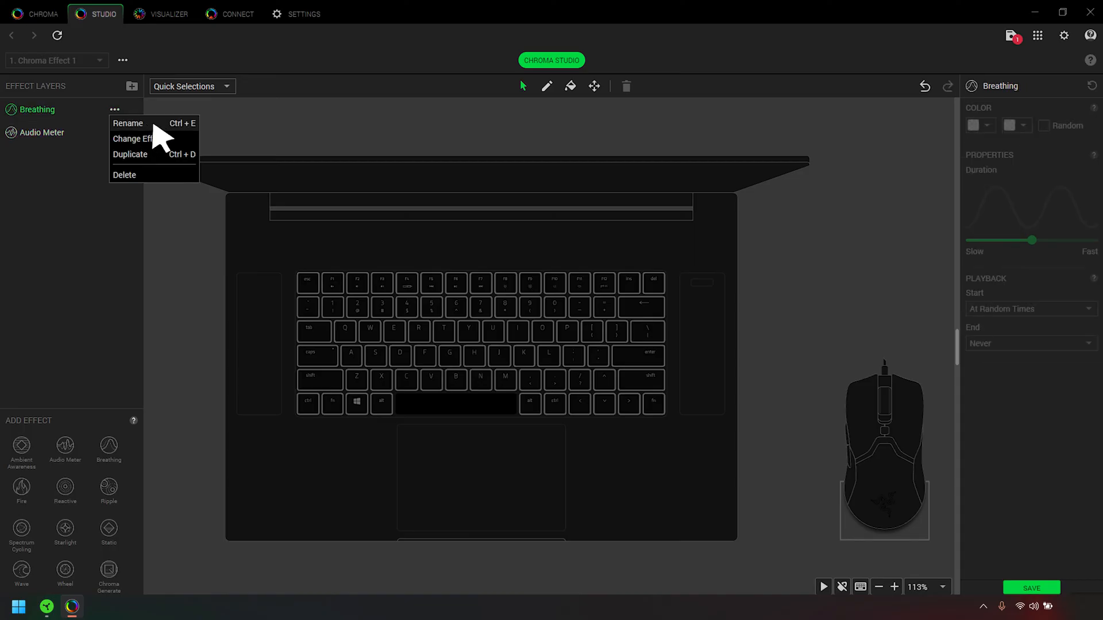
pyautogui.click(128, 123)
pyautogui.write(' 2')
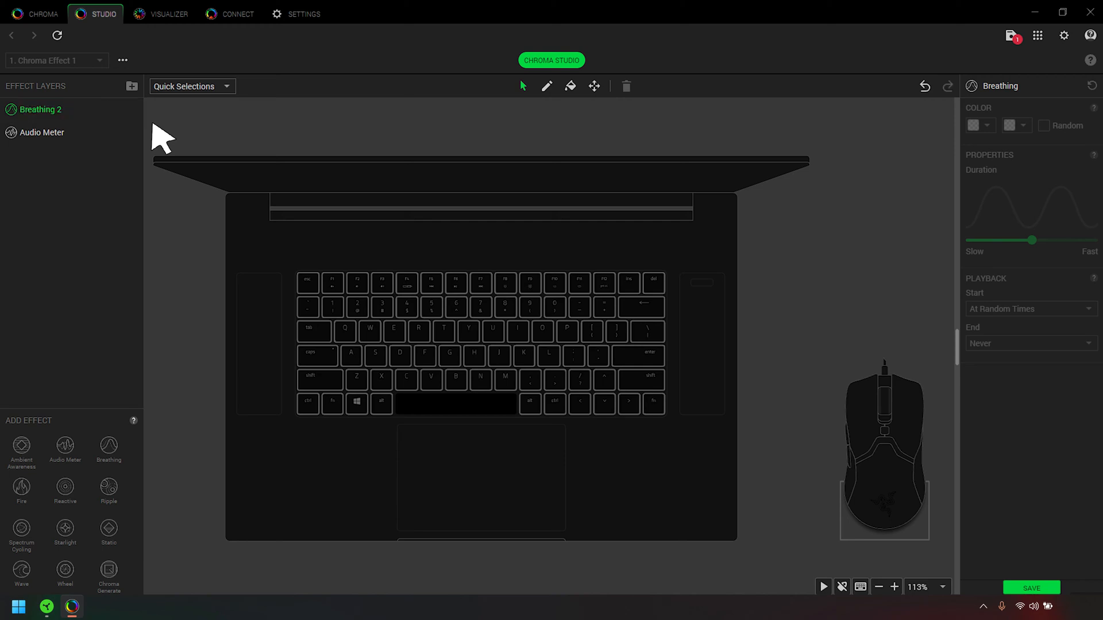
pyautogui.click(115, 110)
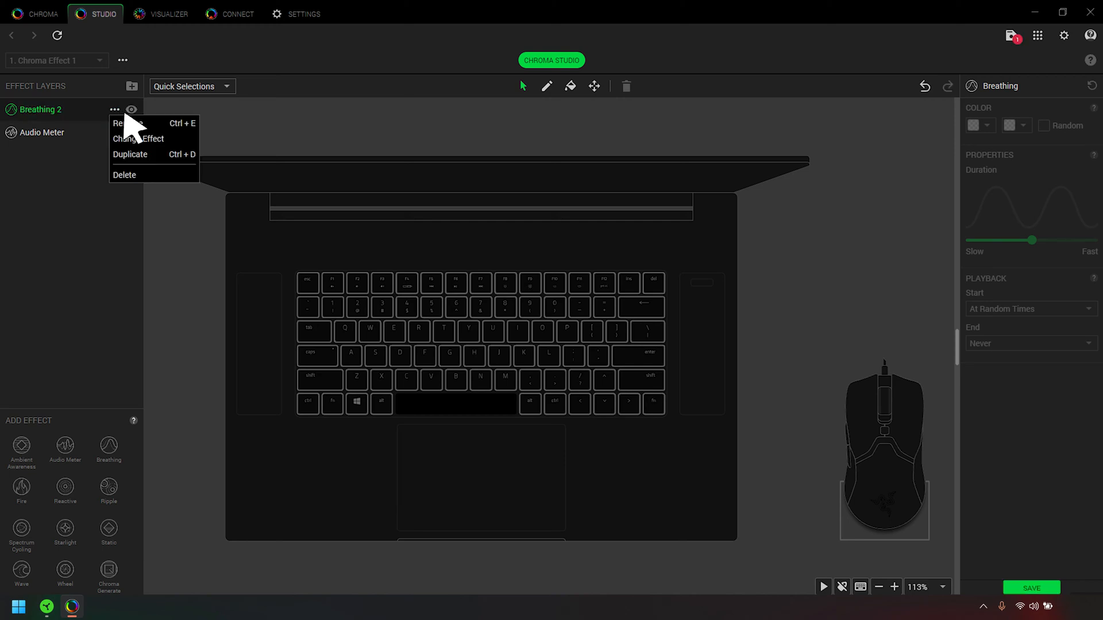
pyautogui.moveTo(169, 169)
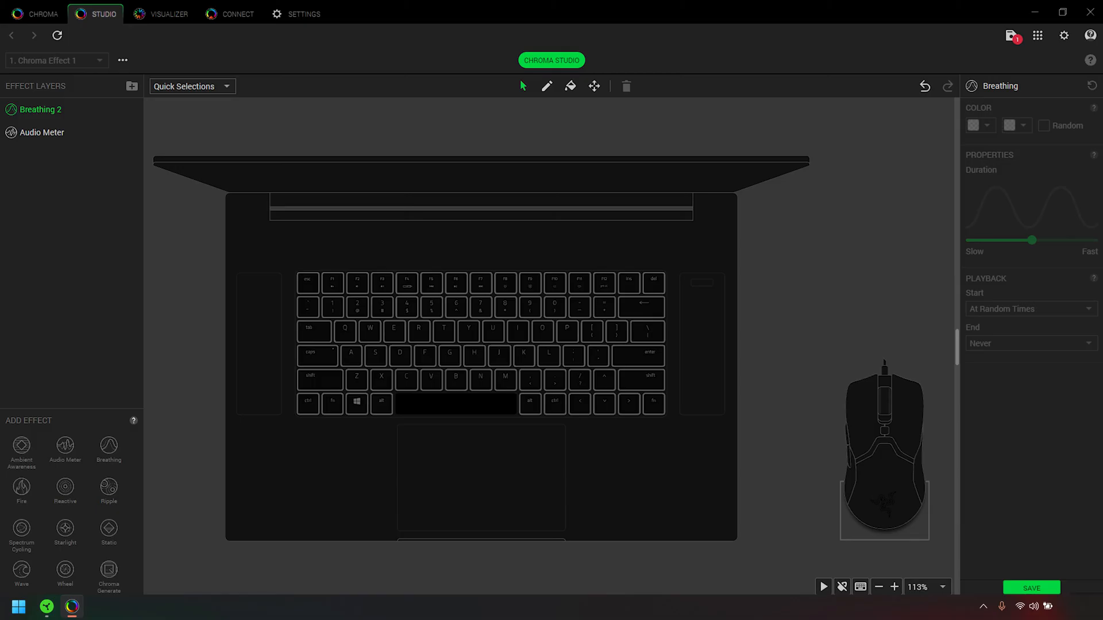
# Select laptop keys and set both Breathing 2 colour swatches to bright green.
pyautogui.click(307, 281)
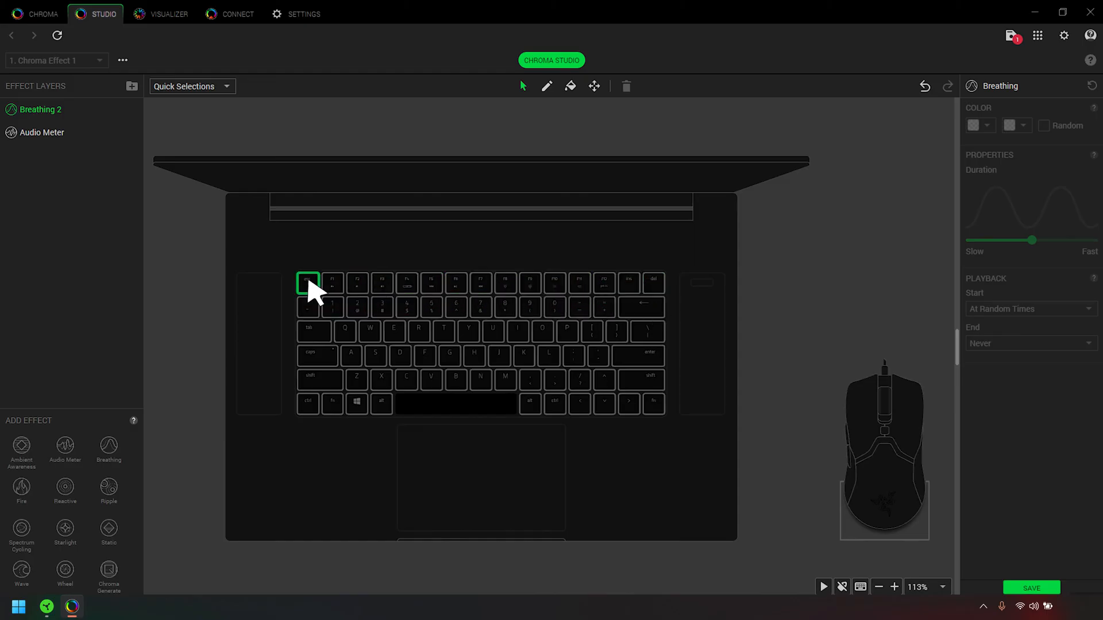
pyautogui.click(381, 283)
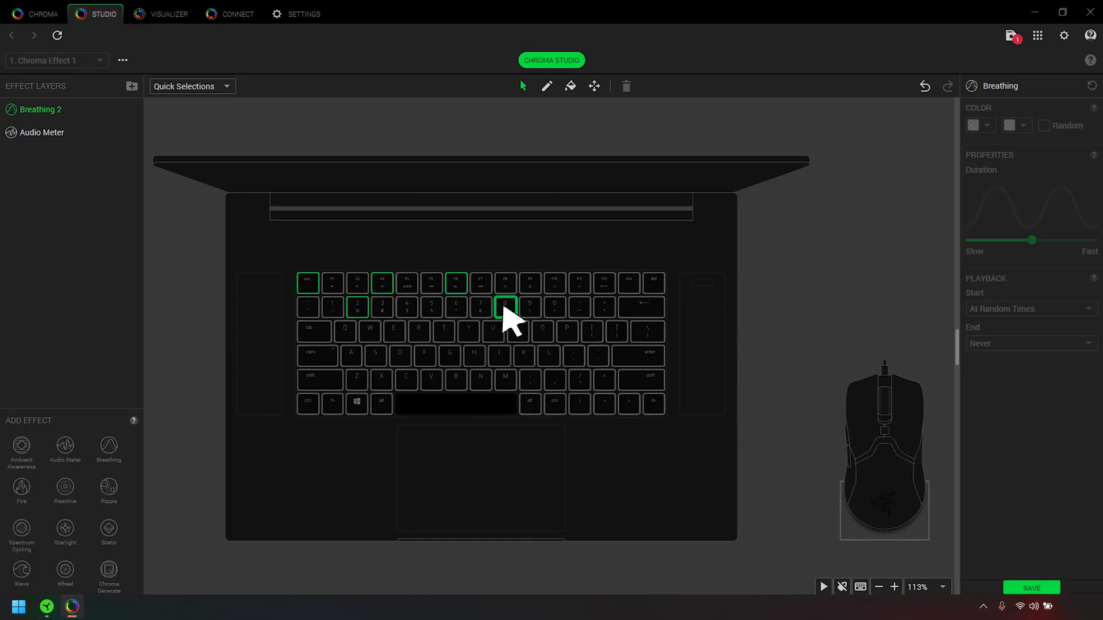
pyautogui.click(547, 85)
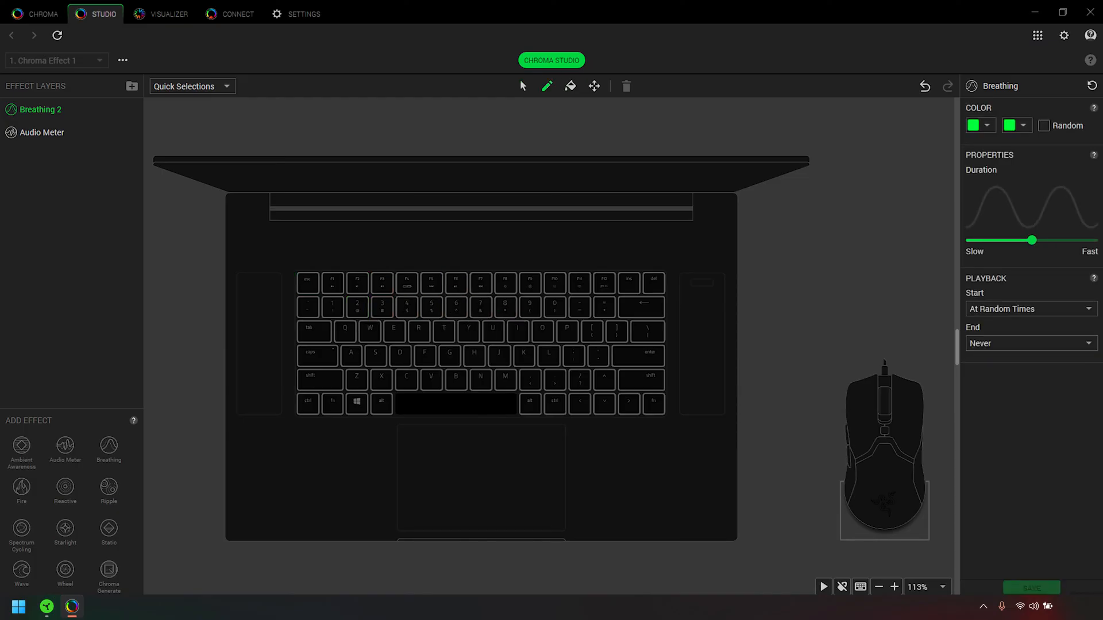
# Fill the entire laptop keyboard with the green Breathing 2 effect using the Fill tool.
pyautogui.click(382, 282)
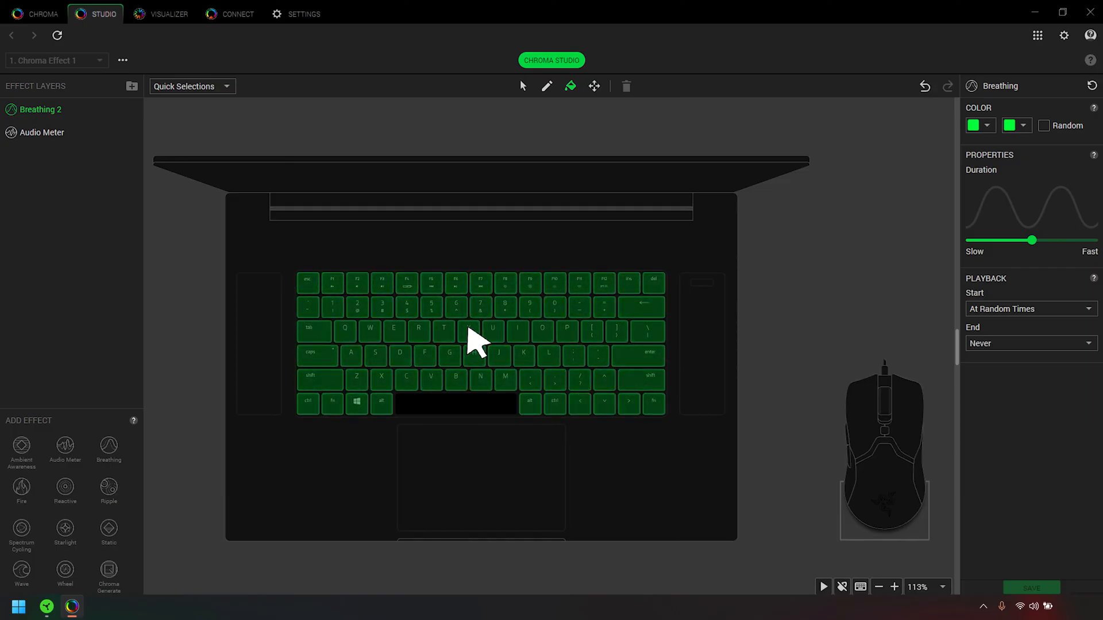
pyautogui.click(595, 86)
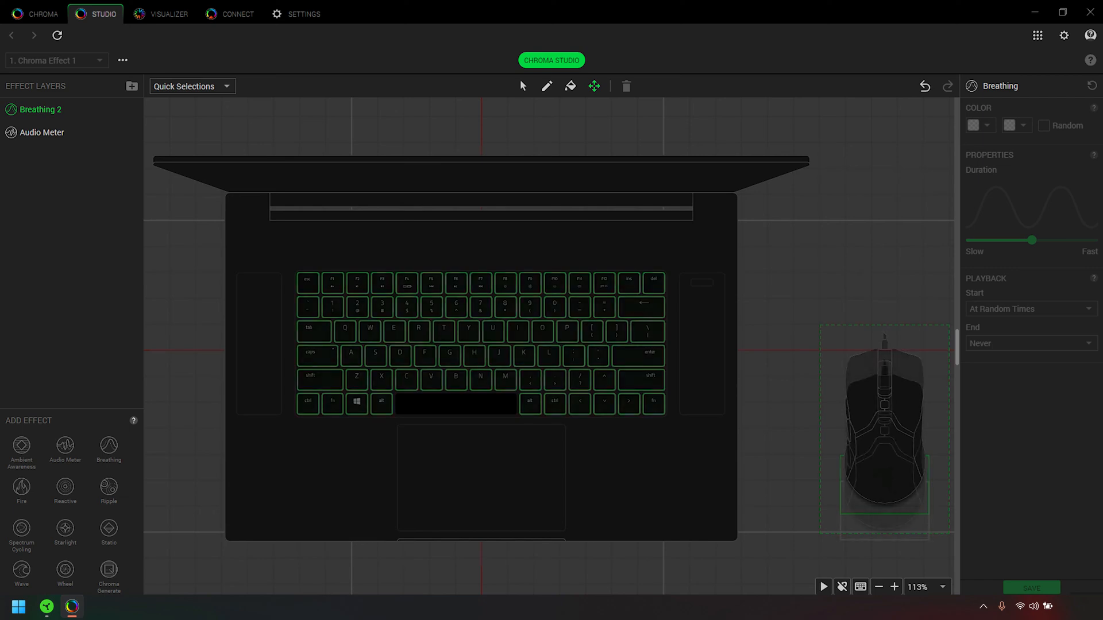
pyautogui.click(42, 132)
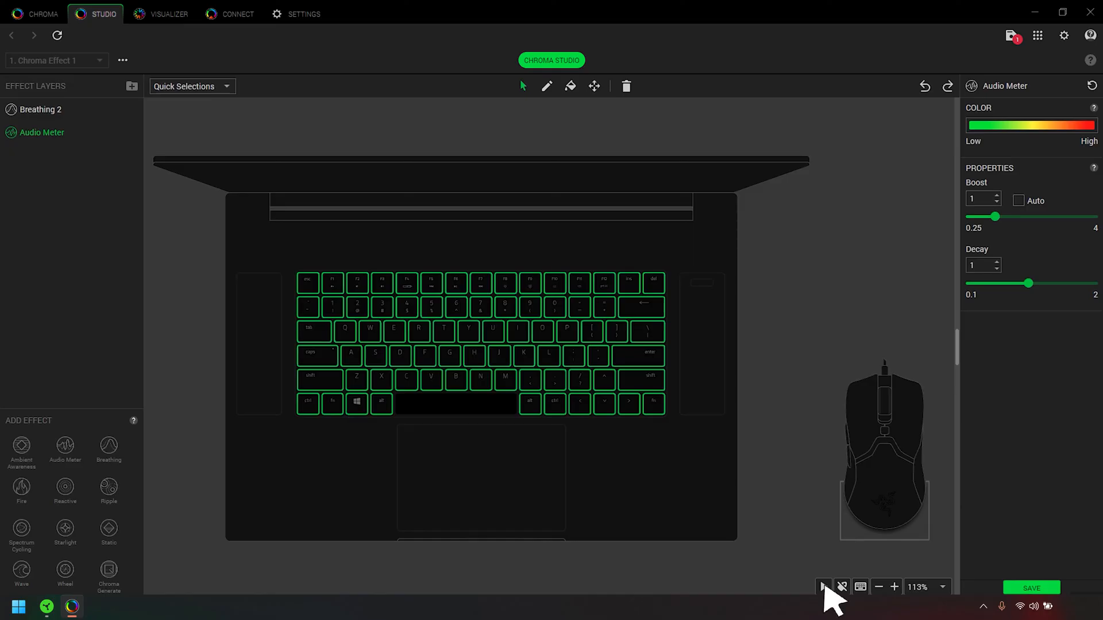
pyautogui.click(823, 586)
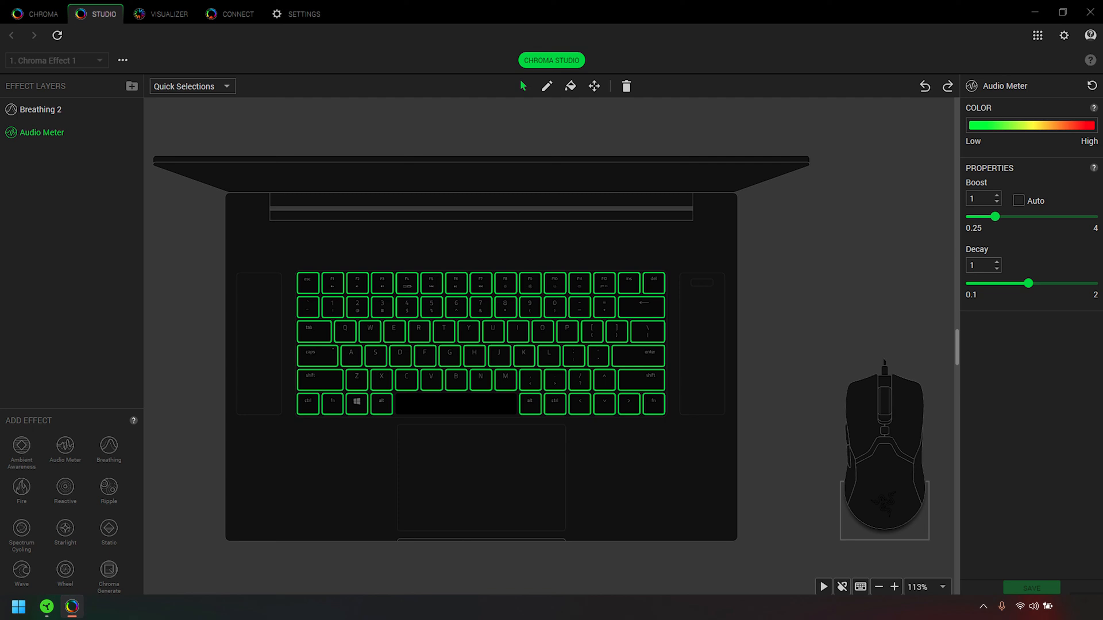
pyautogui.moveTo(122, 145)
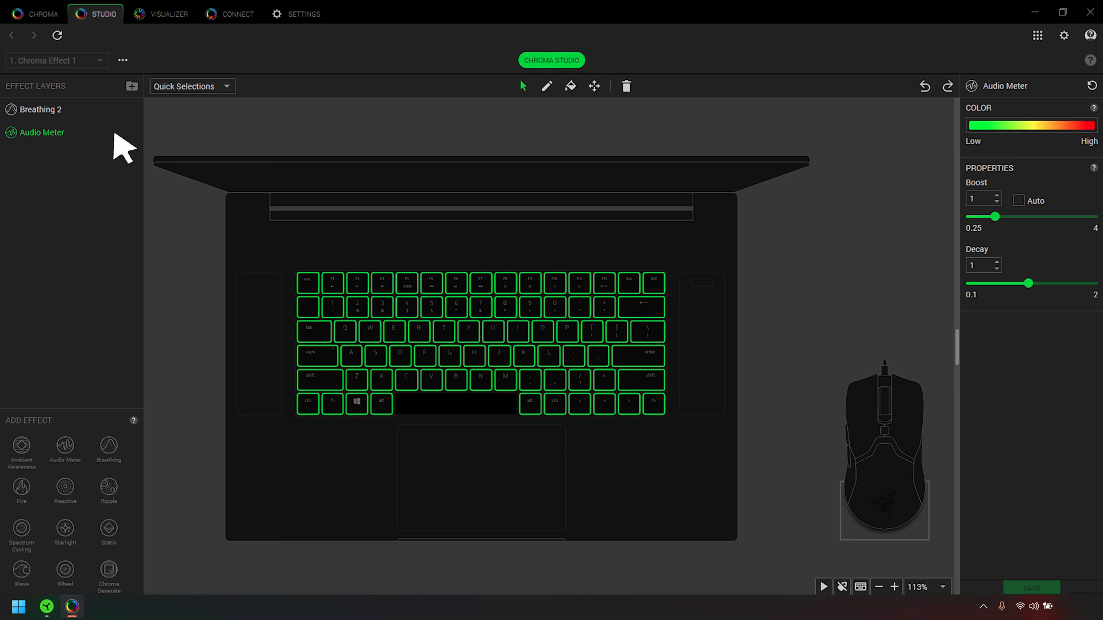
# Delete the Audio Meter layer, leaving Breathing 2 as the only effect layer.
pyautogui.click(114, 132)
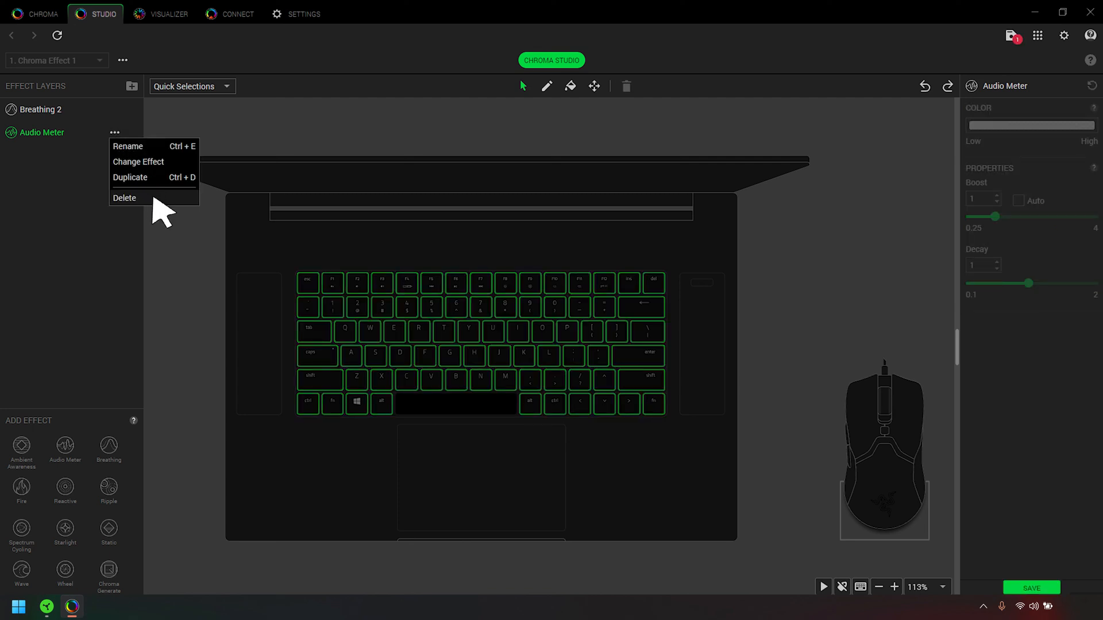
pyautogui.click(124, 198)
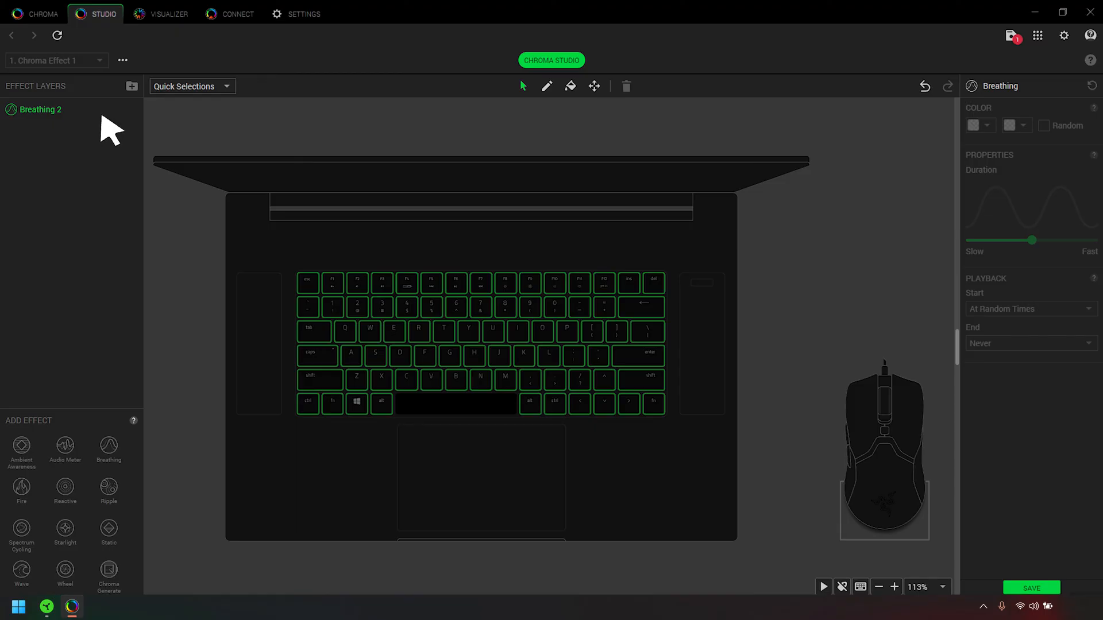
pyautogui.moveTo(208, 200)
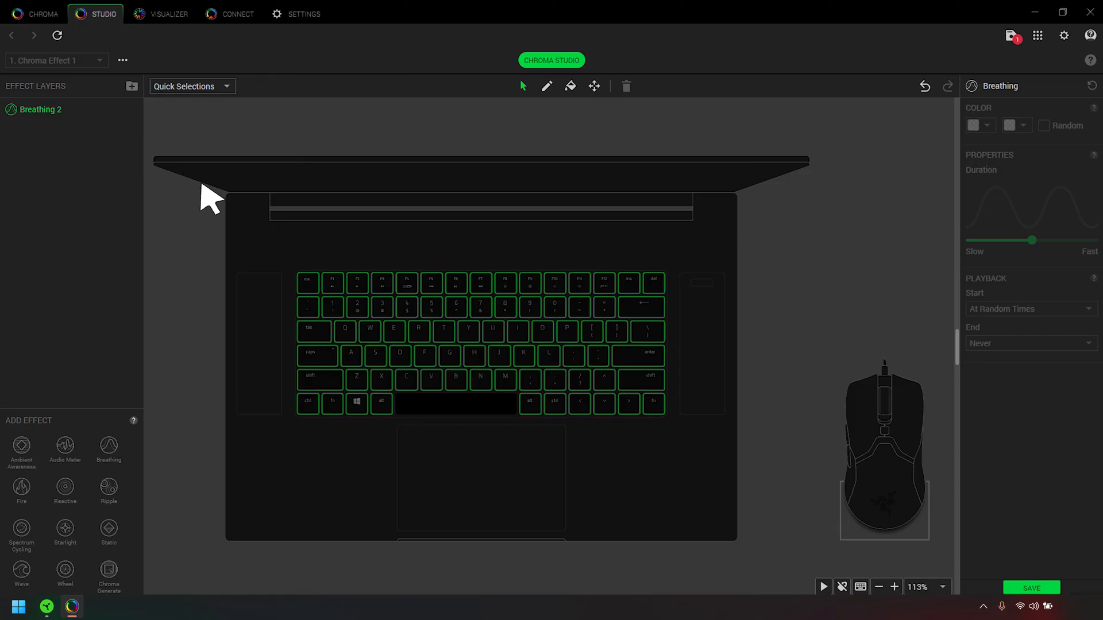
pyautogui.moveTo(292, 253)
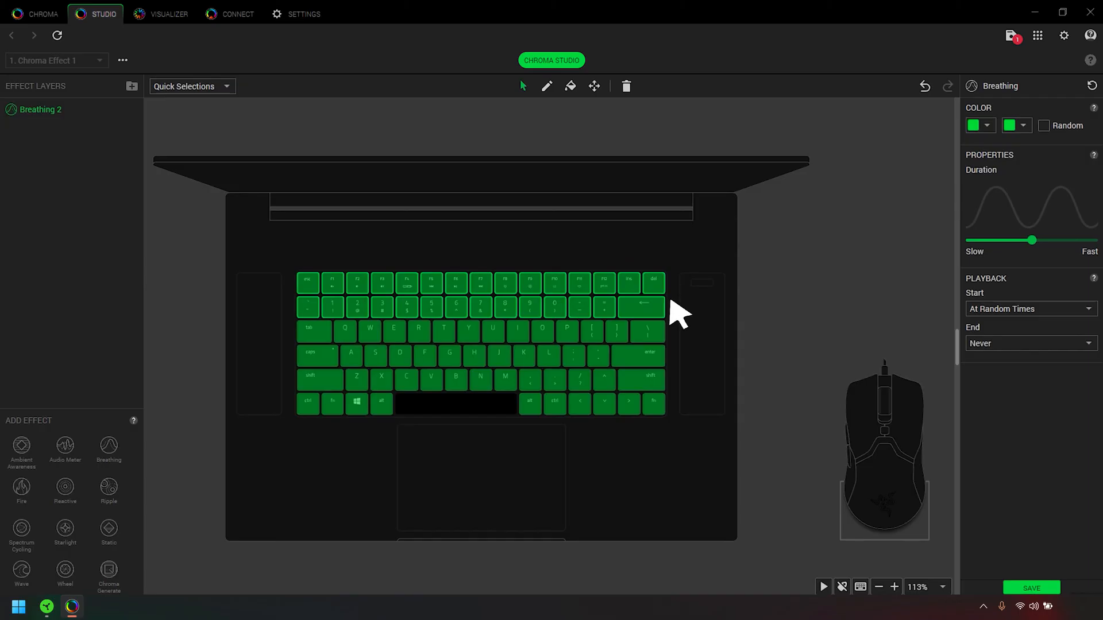
pyautogui.moveTo(661, 254)
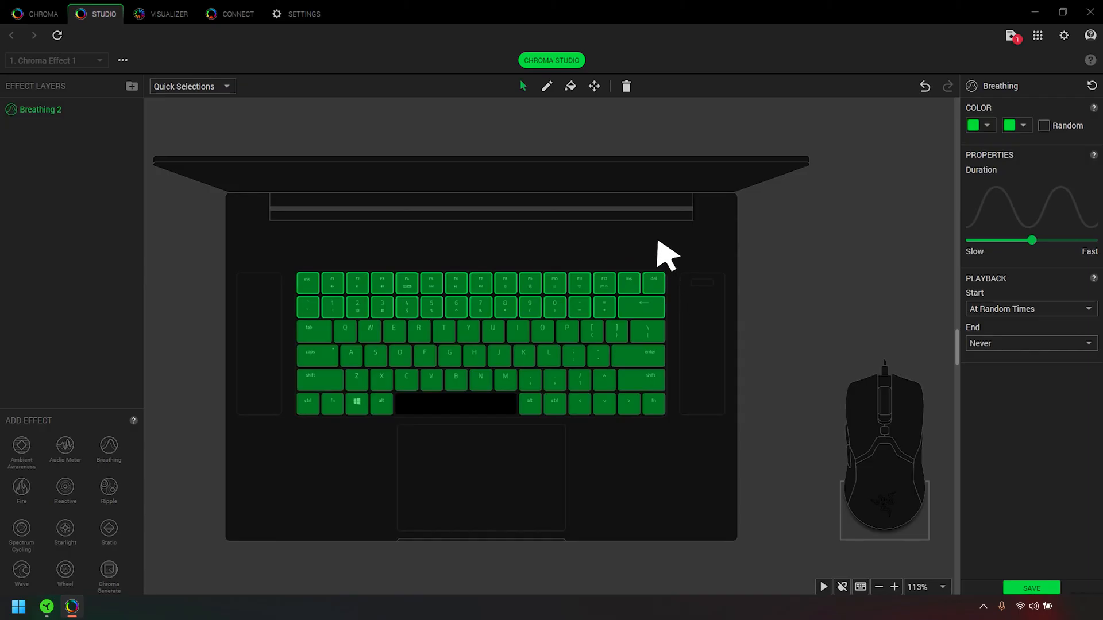